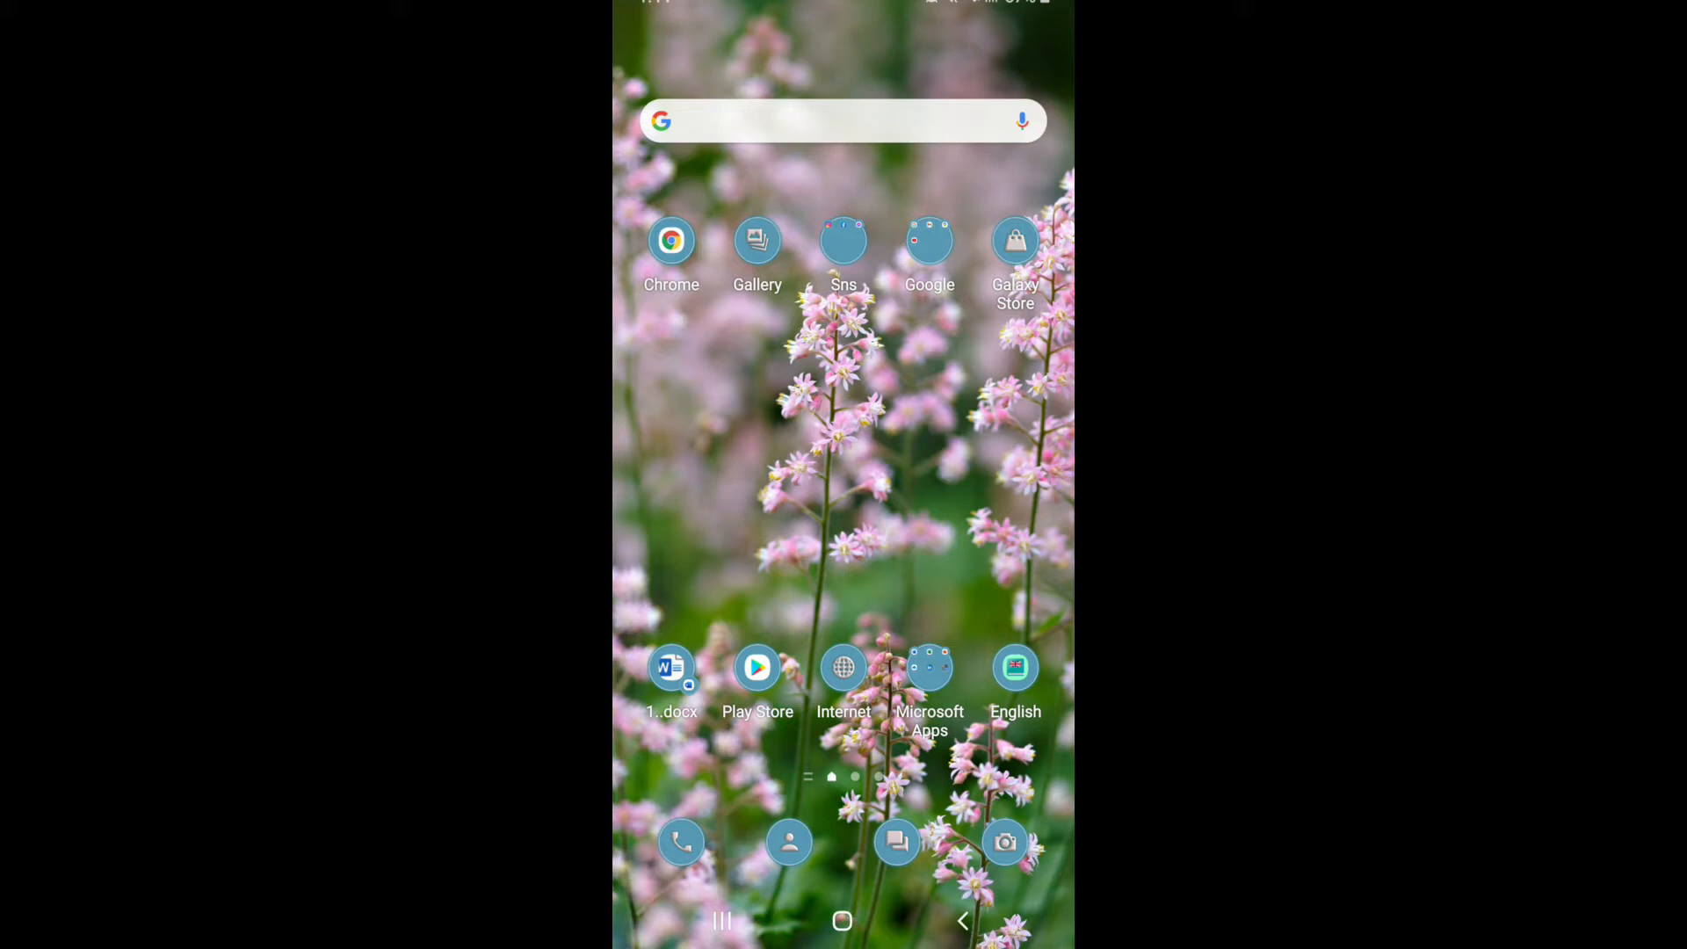
Step: Launch Netflix from the app drawer and open the Profiles & More page
{"action": "scroll", "scroll_direction": "left", "scroll_amount": 3}
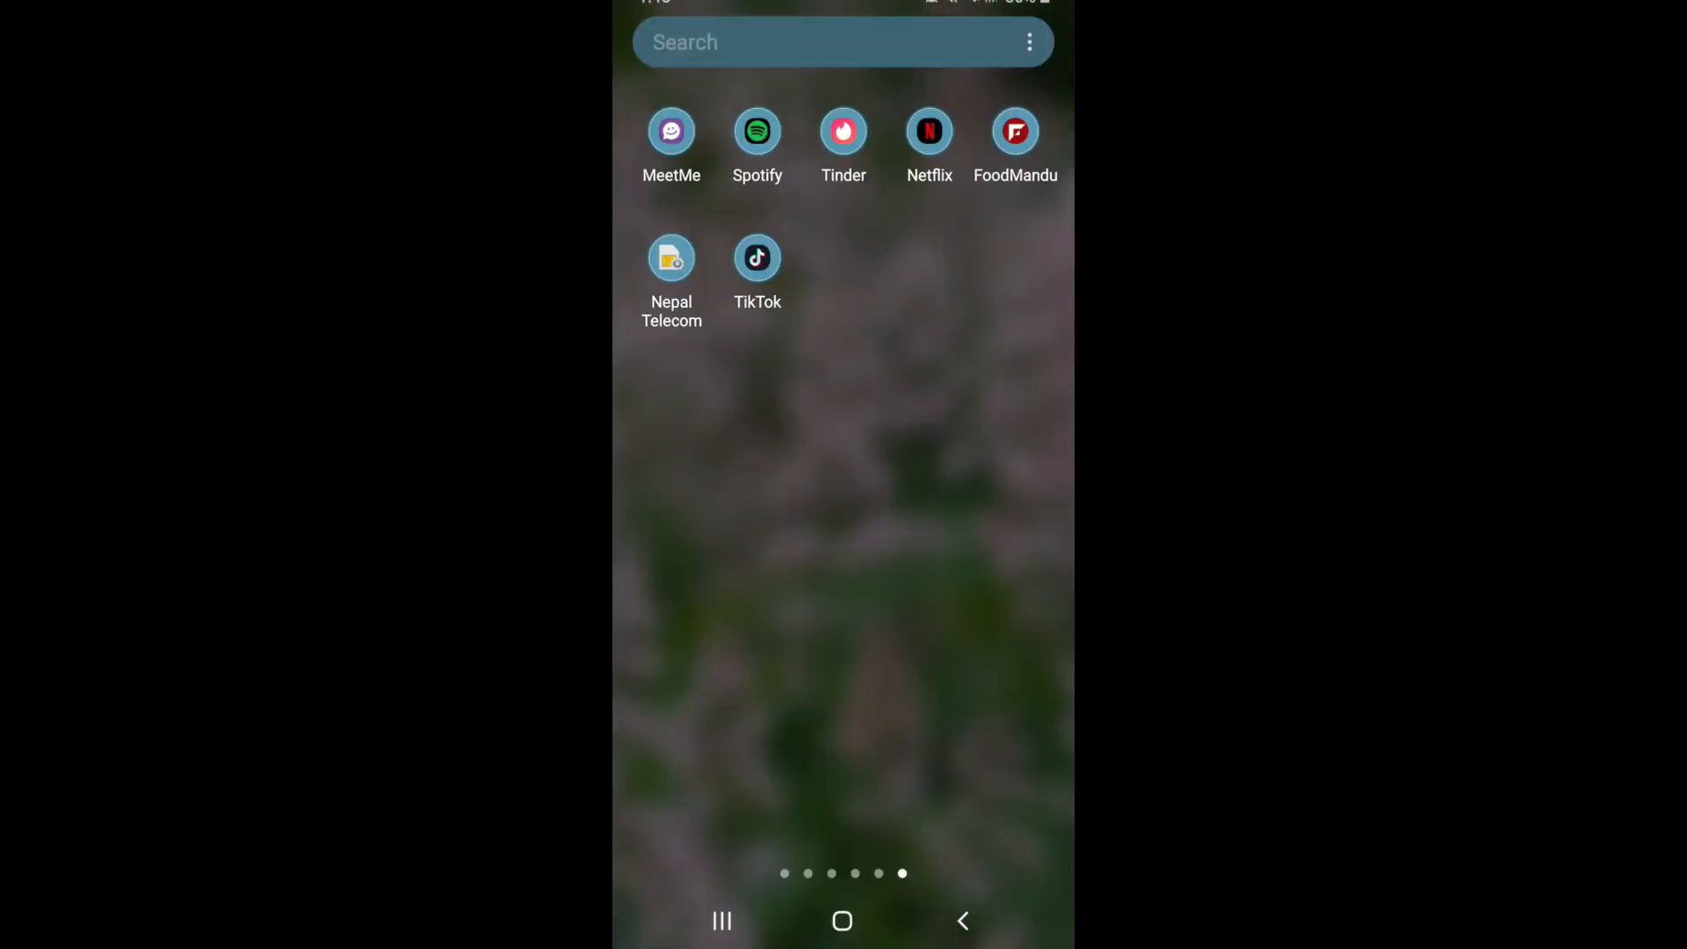
{"action": "left_click", "coordinate": [929, 130]}
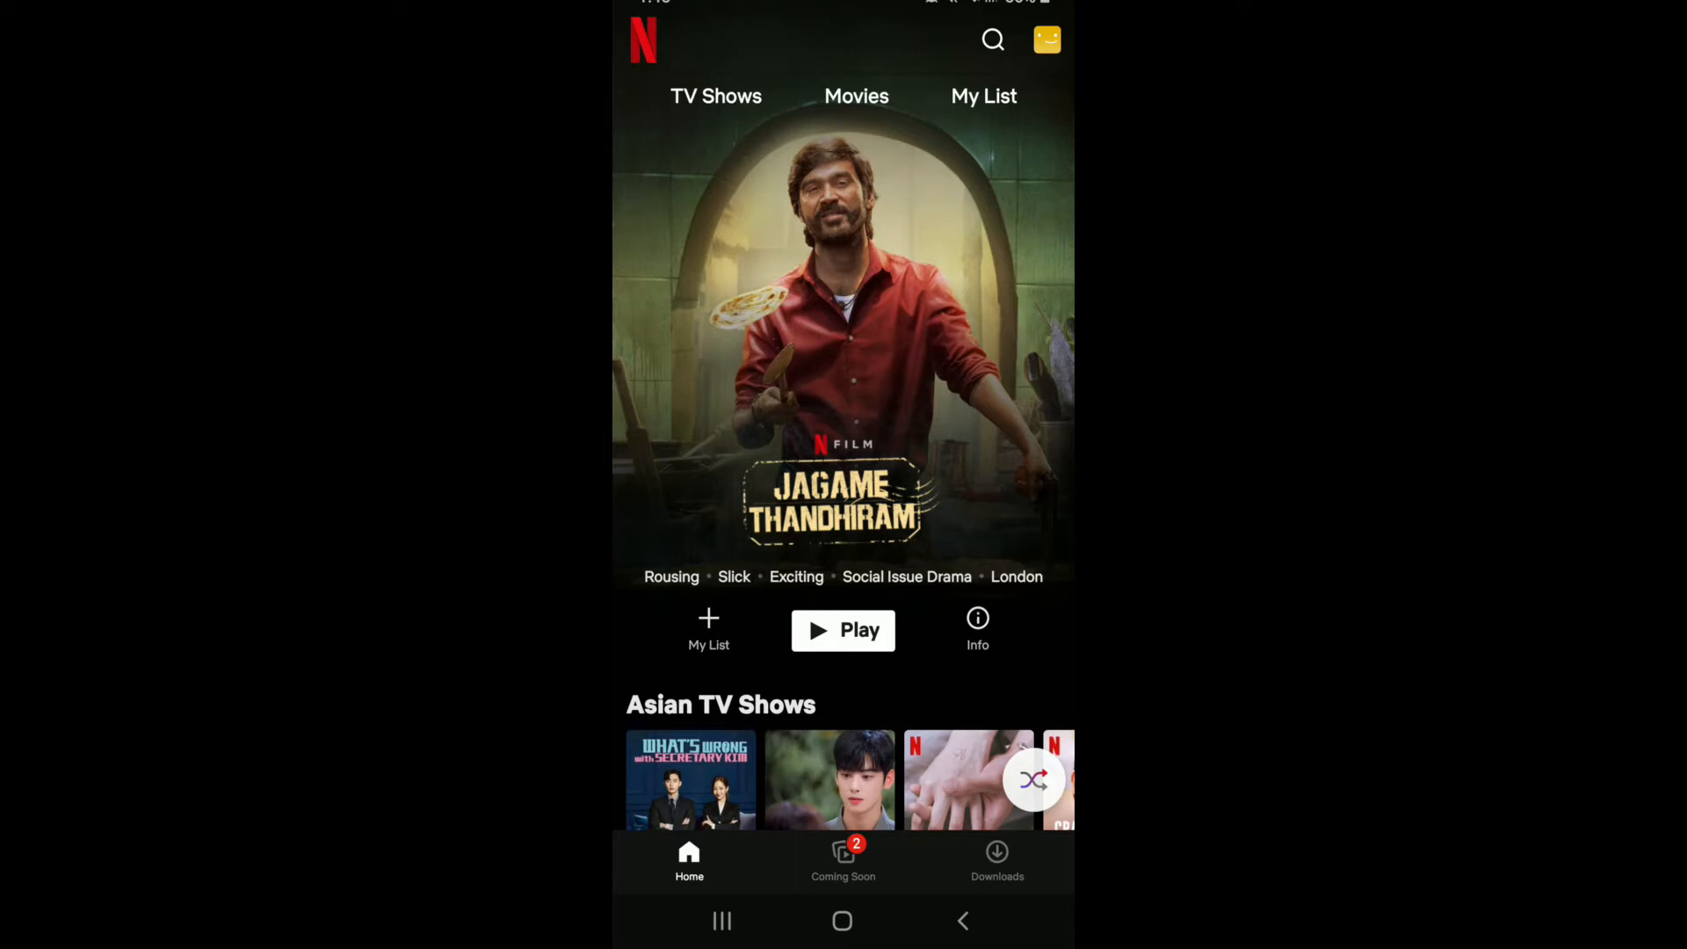
{"action": "left_click", "coordinate": [1046, 40]}
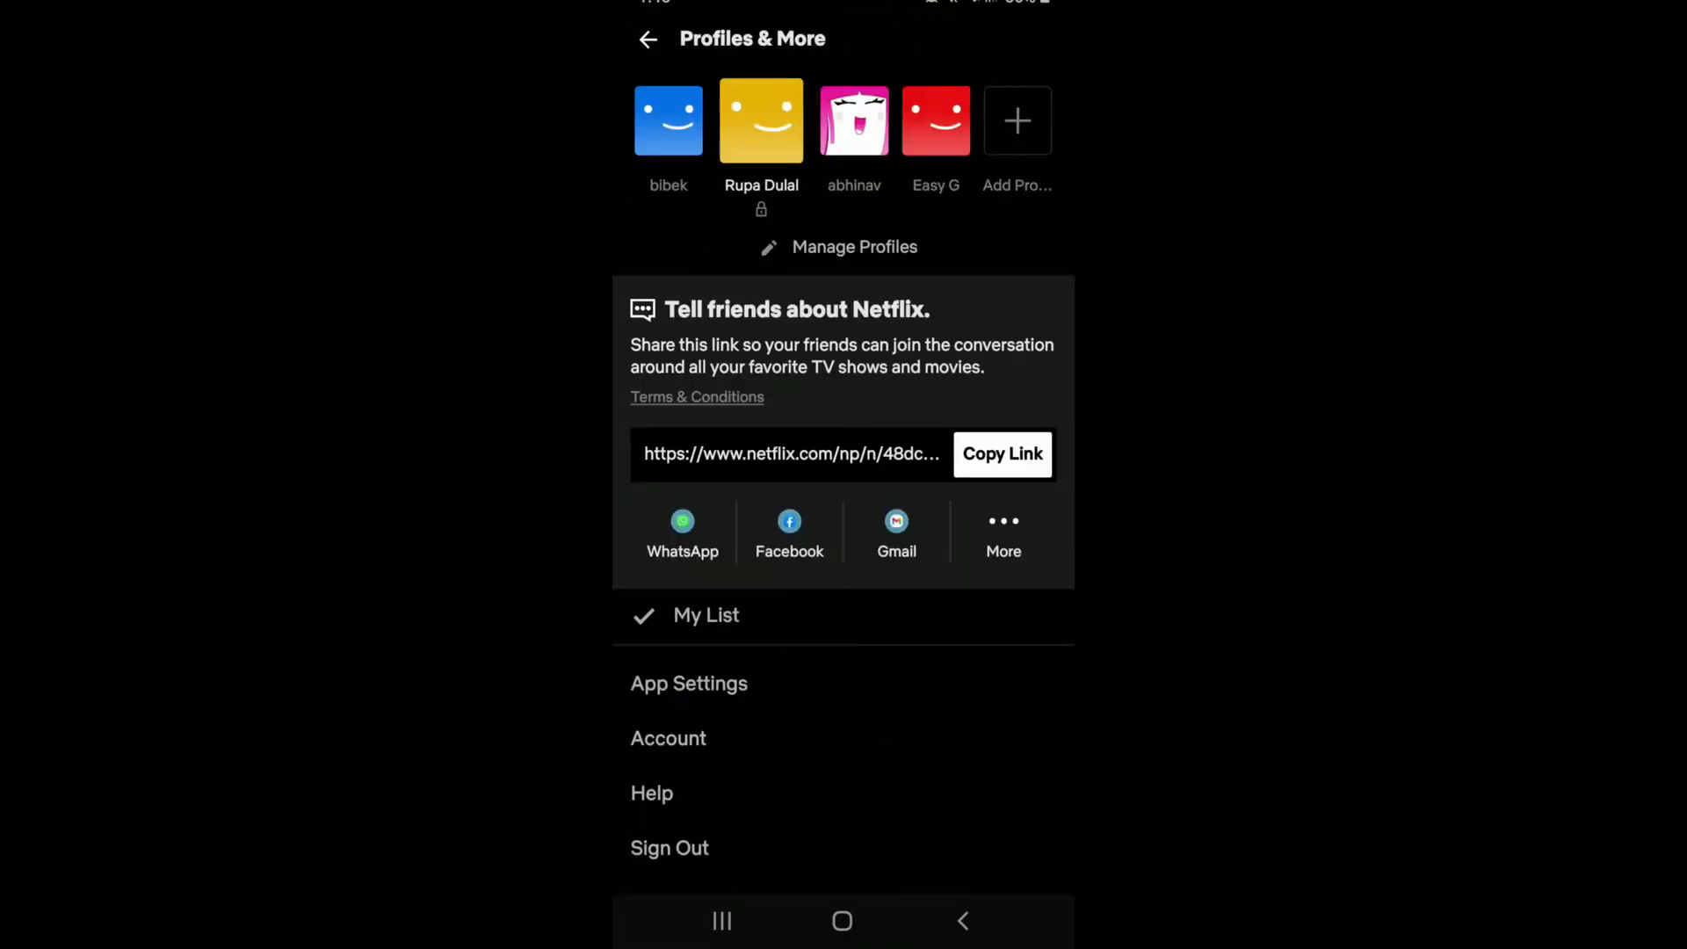
Step: View the account settings and the streaming plans, with Premium as current
{"action": "left_click", "coordinate": [667, 739]}
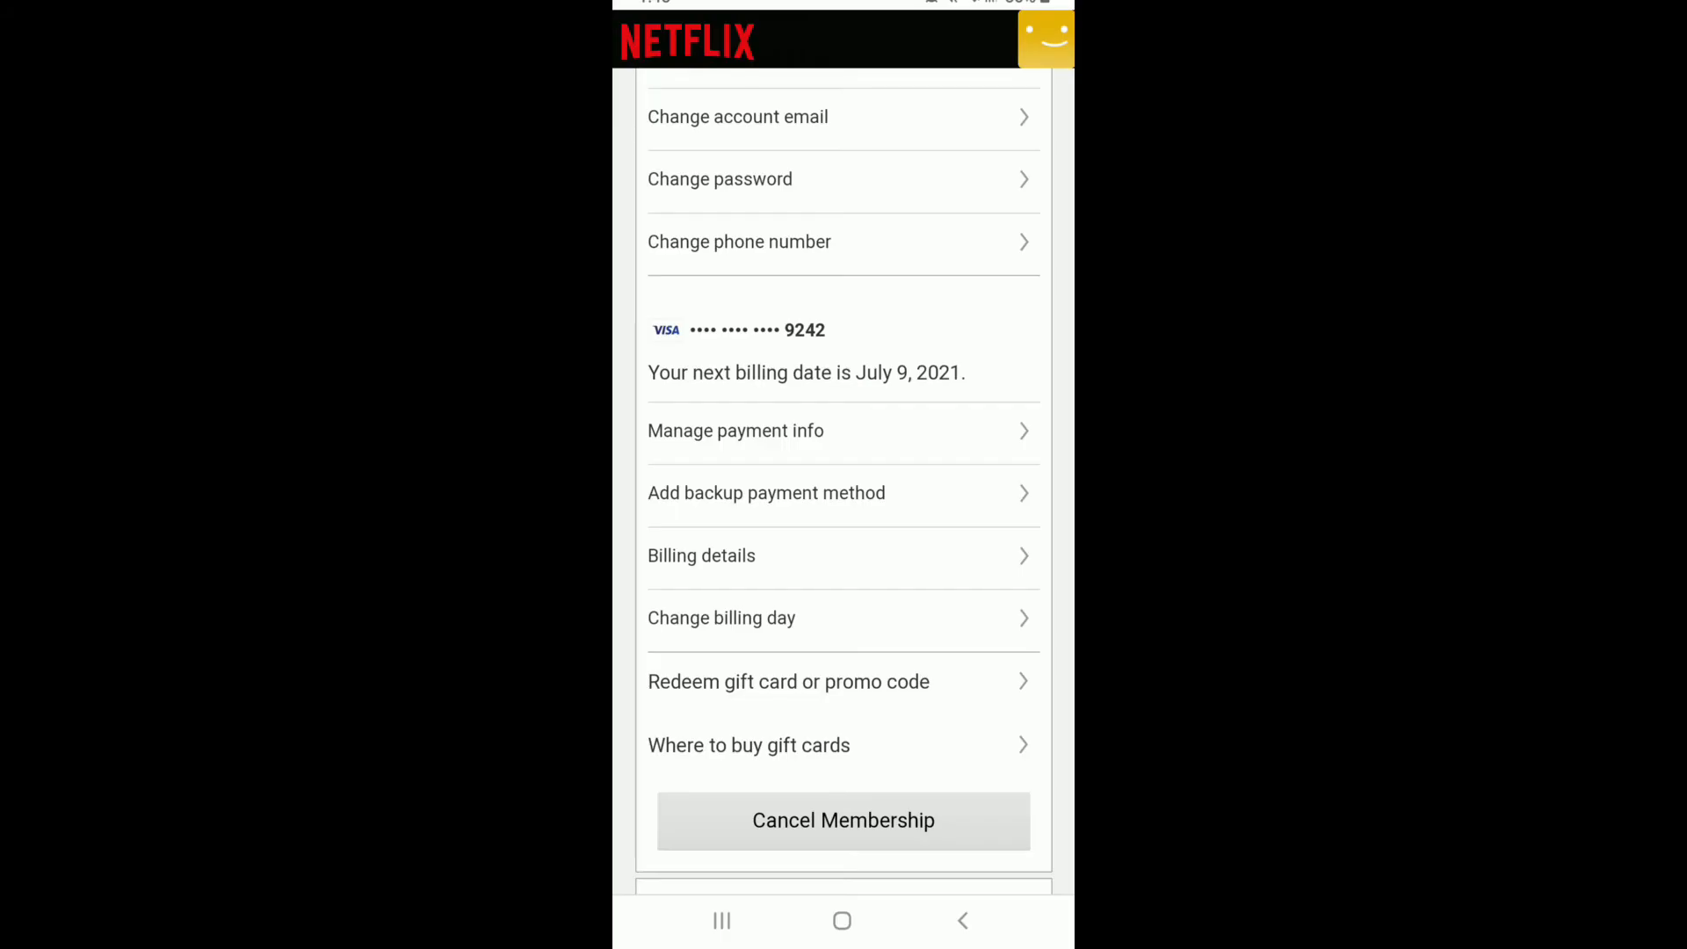
{"action": "scroll", "scroll_direction": "down", "scroll_amount": 3}
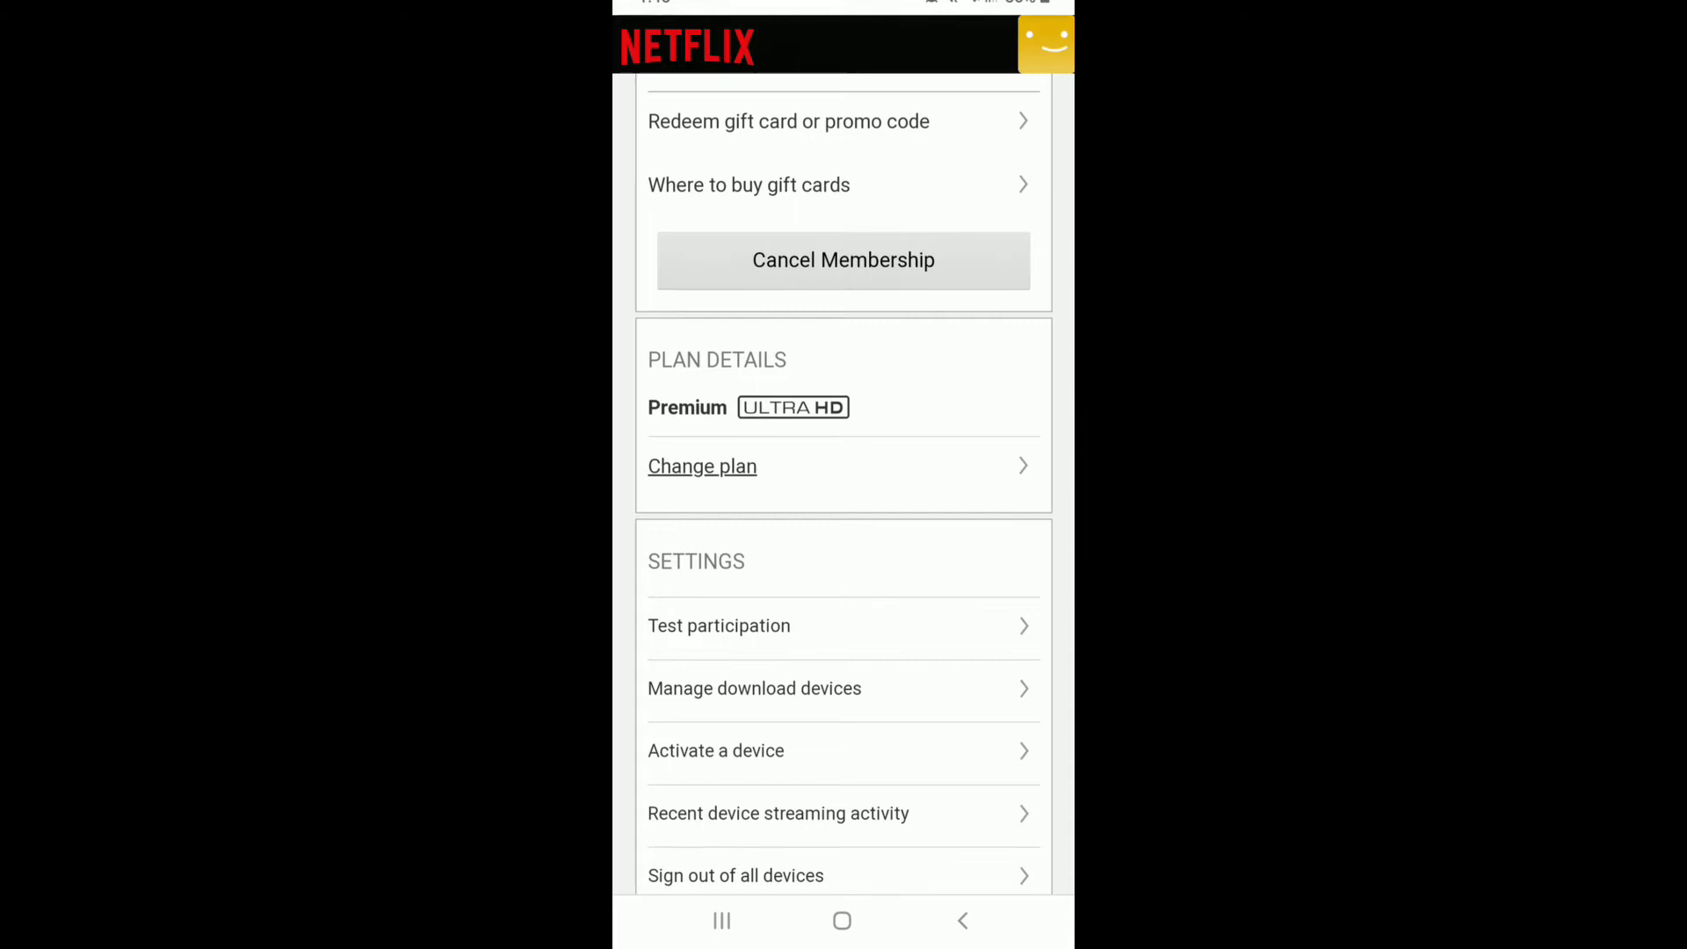
{"action": "left_click", "coordinate": [702, 466]}
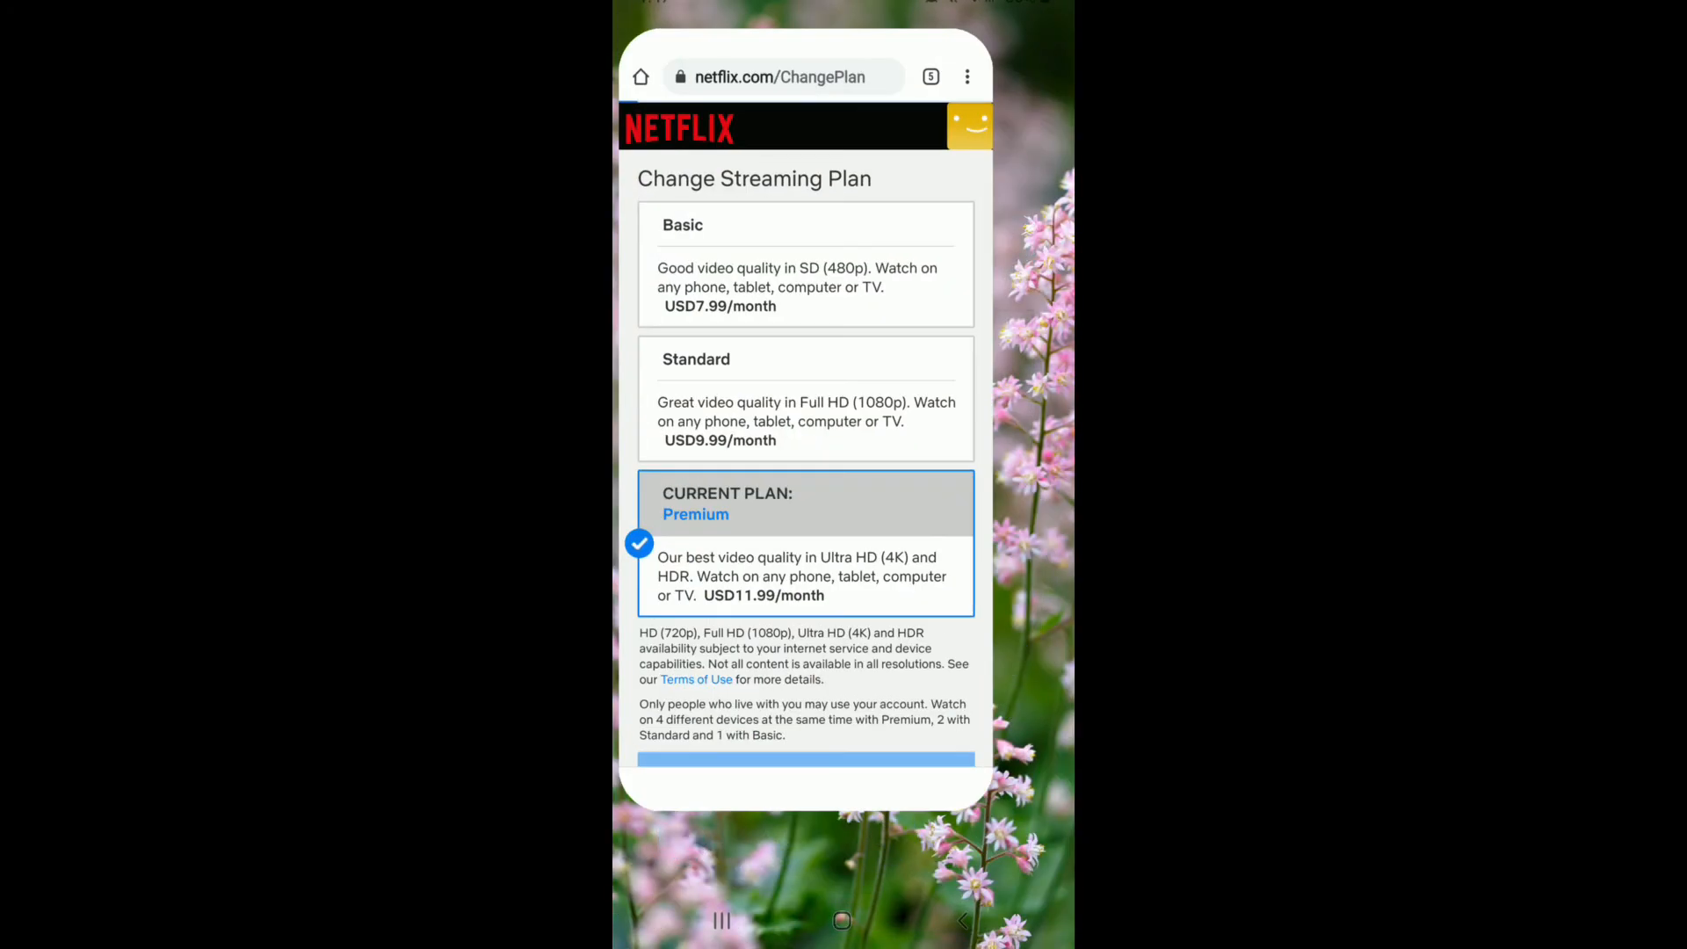
Step: Go to netflix.com in Chrome via the 'netf' address-bar suggestion
{"action": "left_click", "coordinate": [780, 76]}
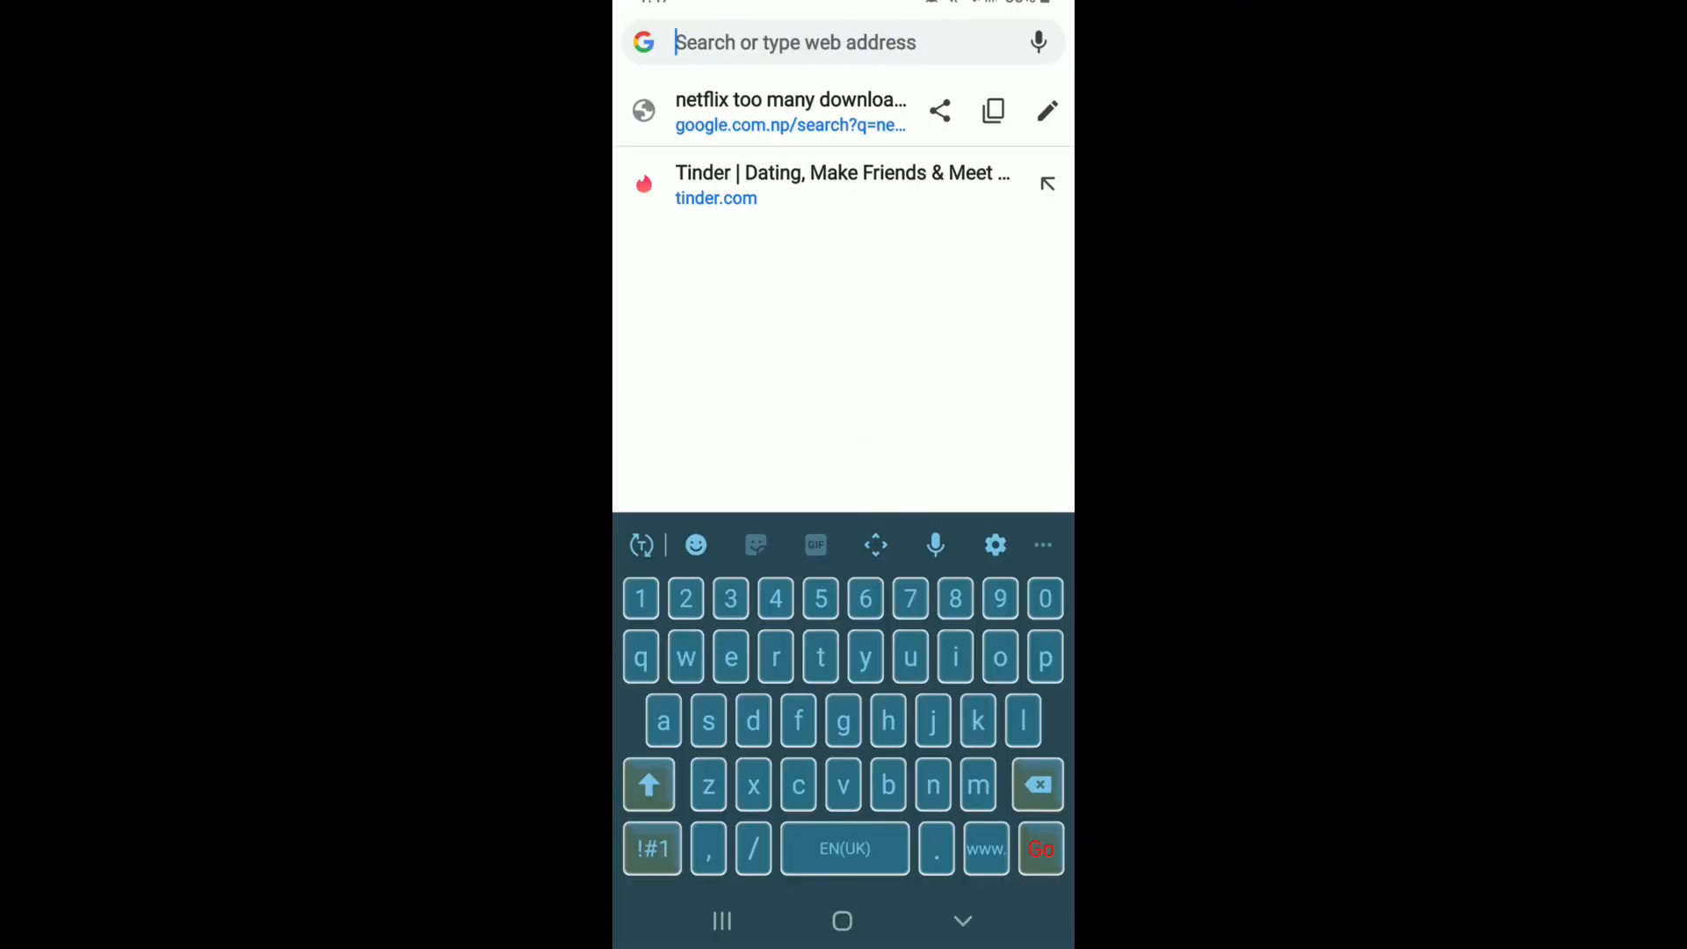
{"action": "type", "text": "netf"}
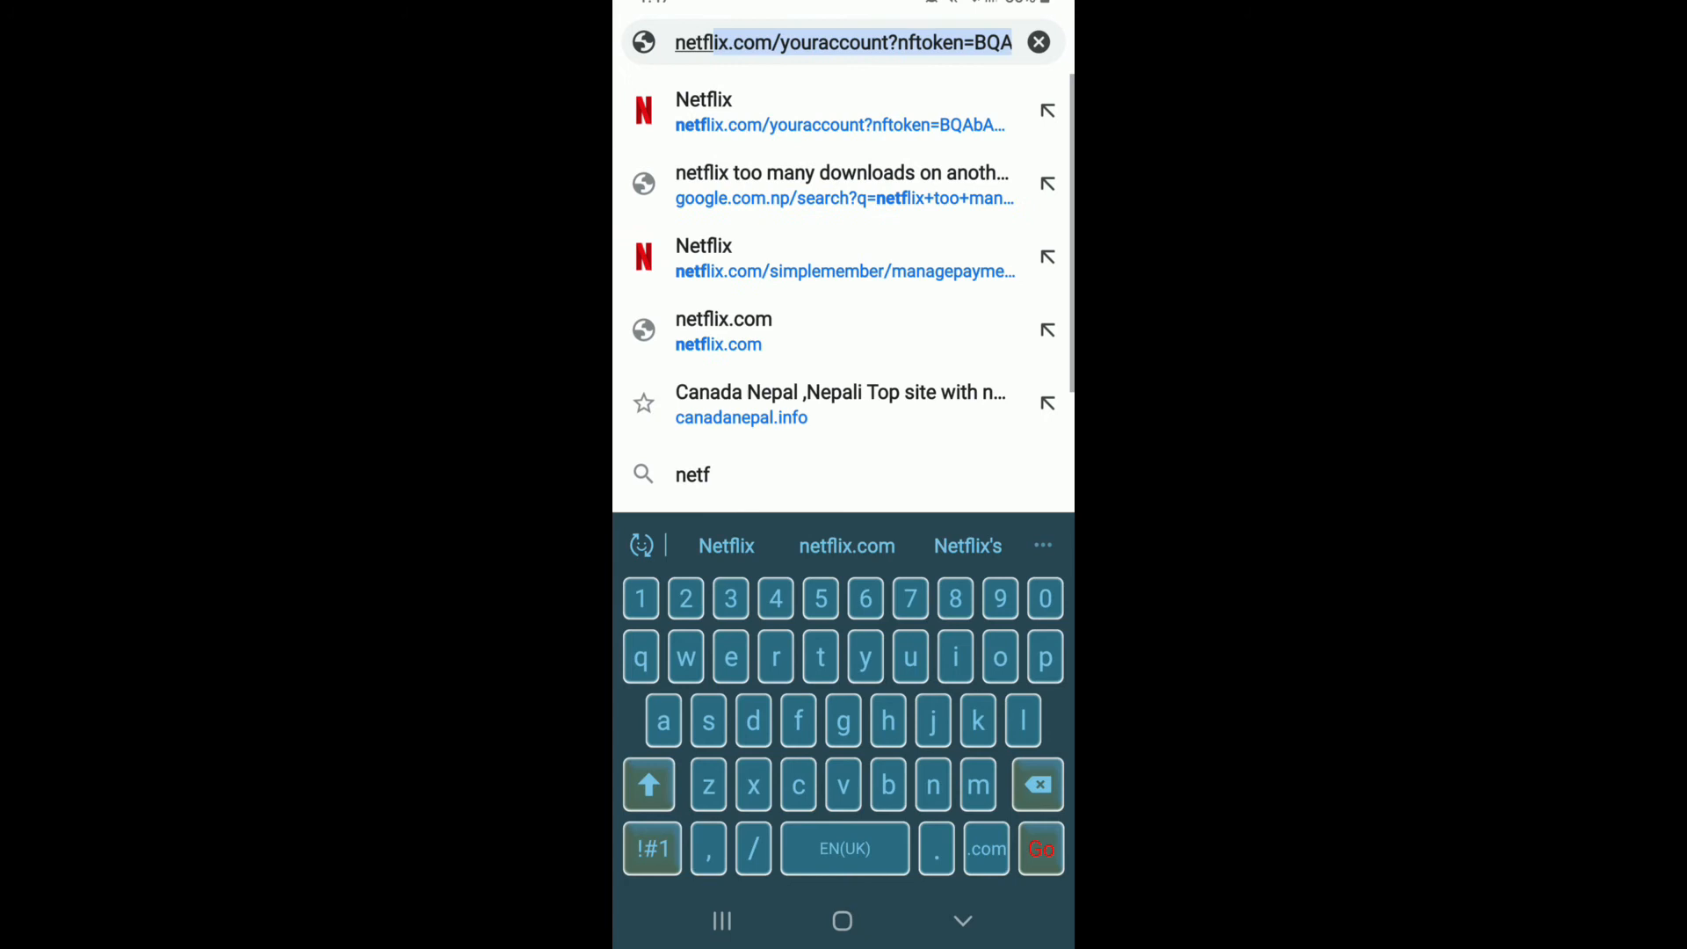
{"action": "left_click", "coordinate": [839, 112]}
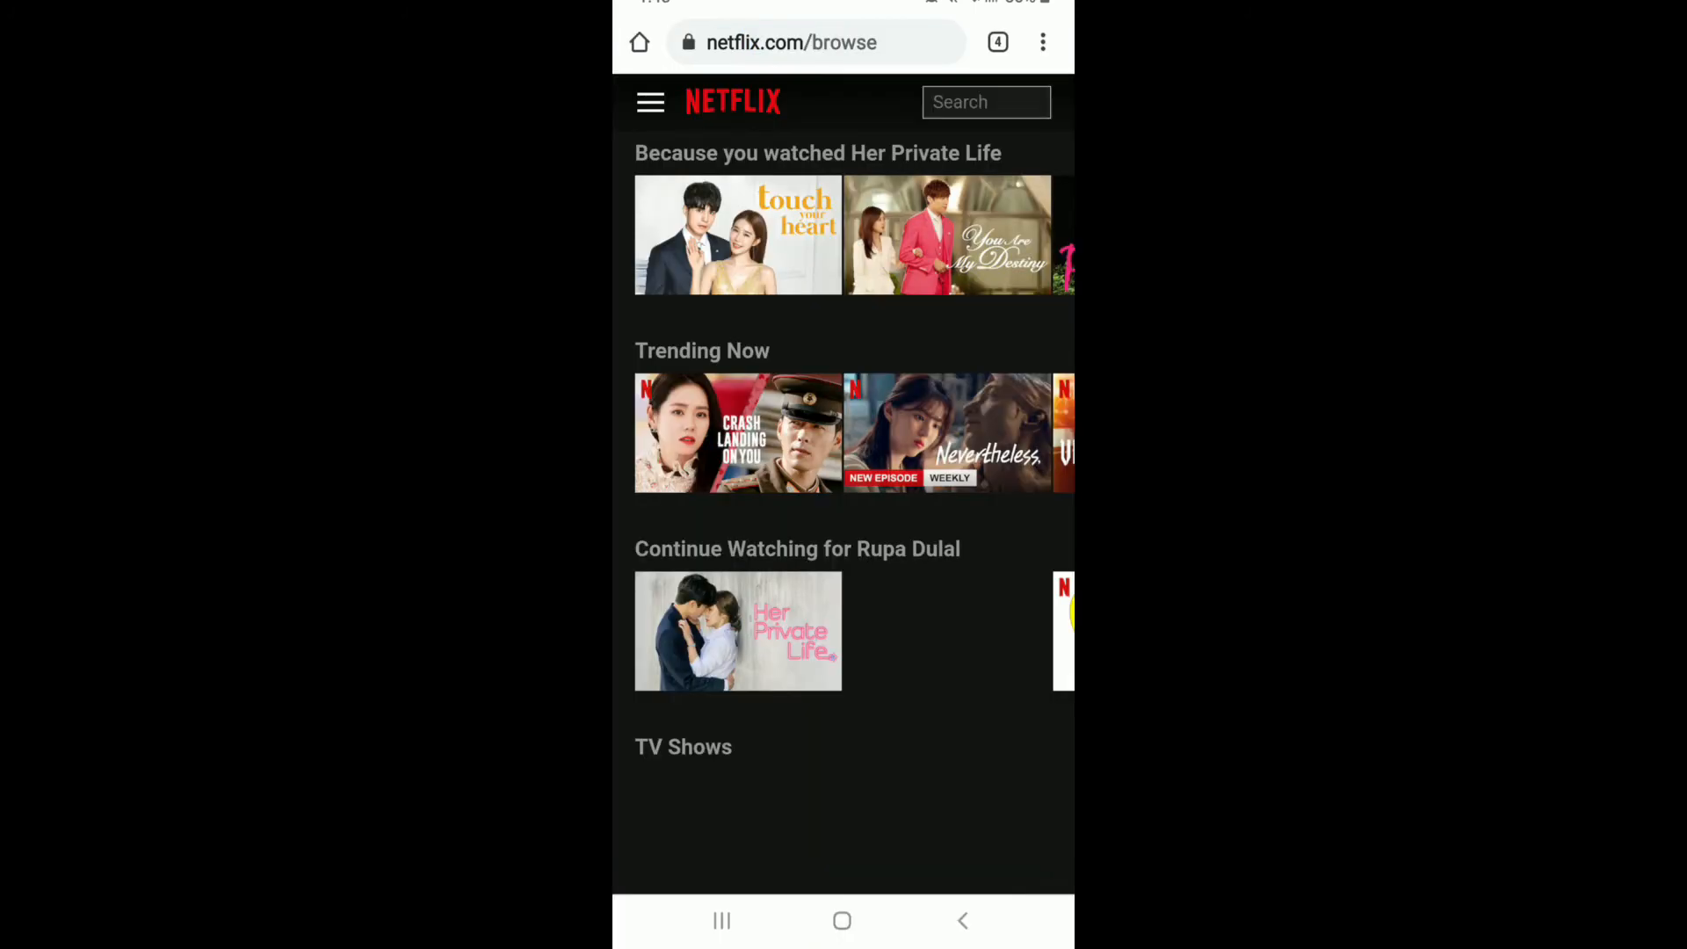
Step: From the site menu's Account page, open Manage download devices
{"action": "left_click", "coordinate": [650, 102]}
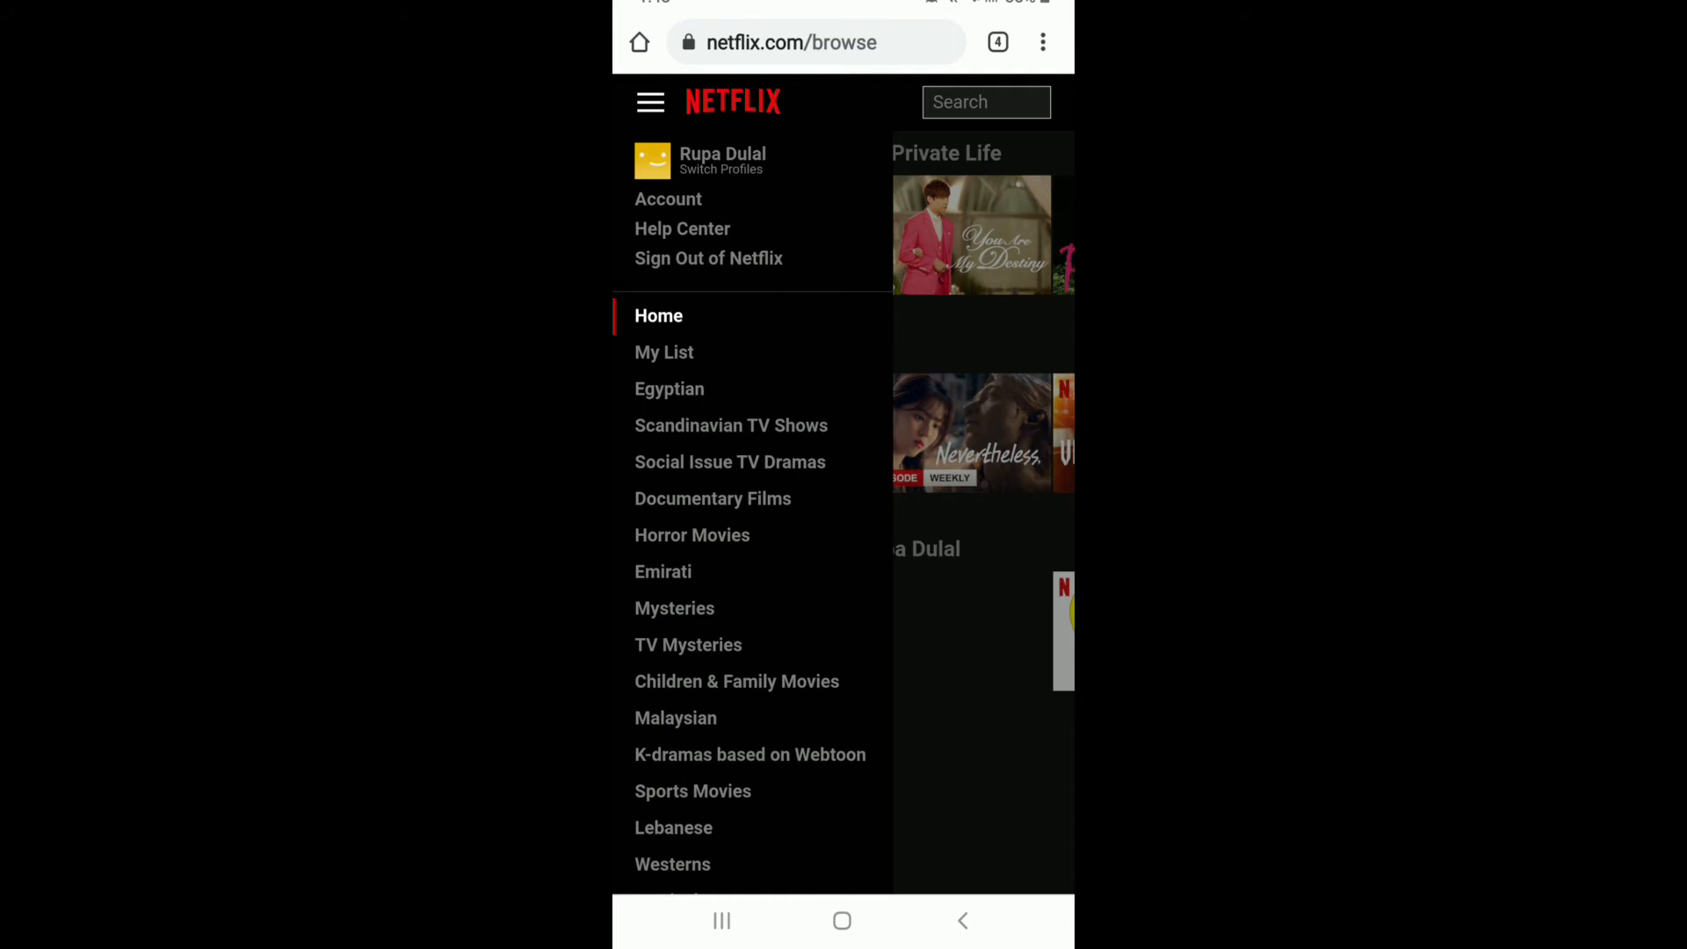
{"action": "left_click", "coordinate": [668, 198]}
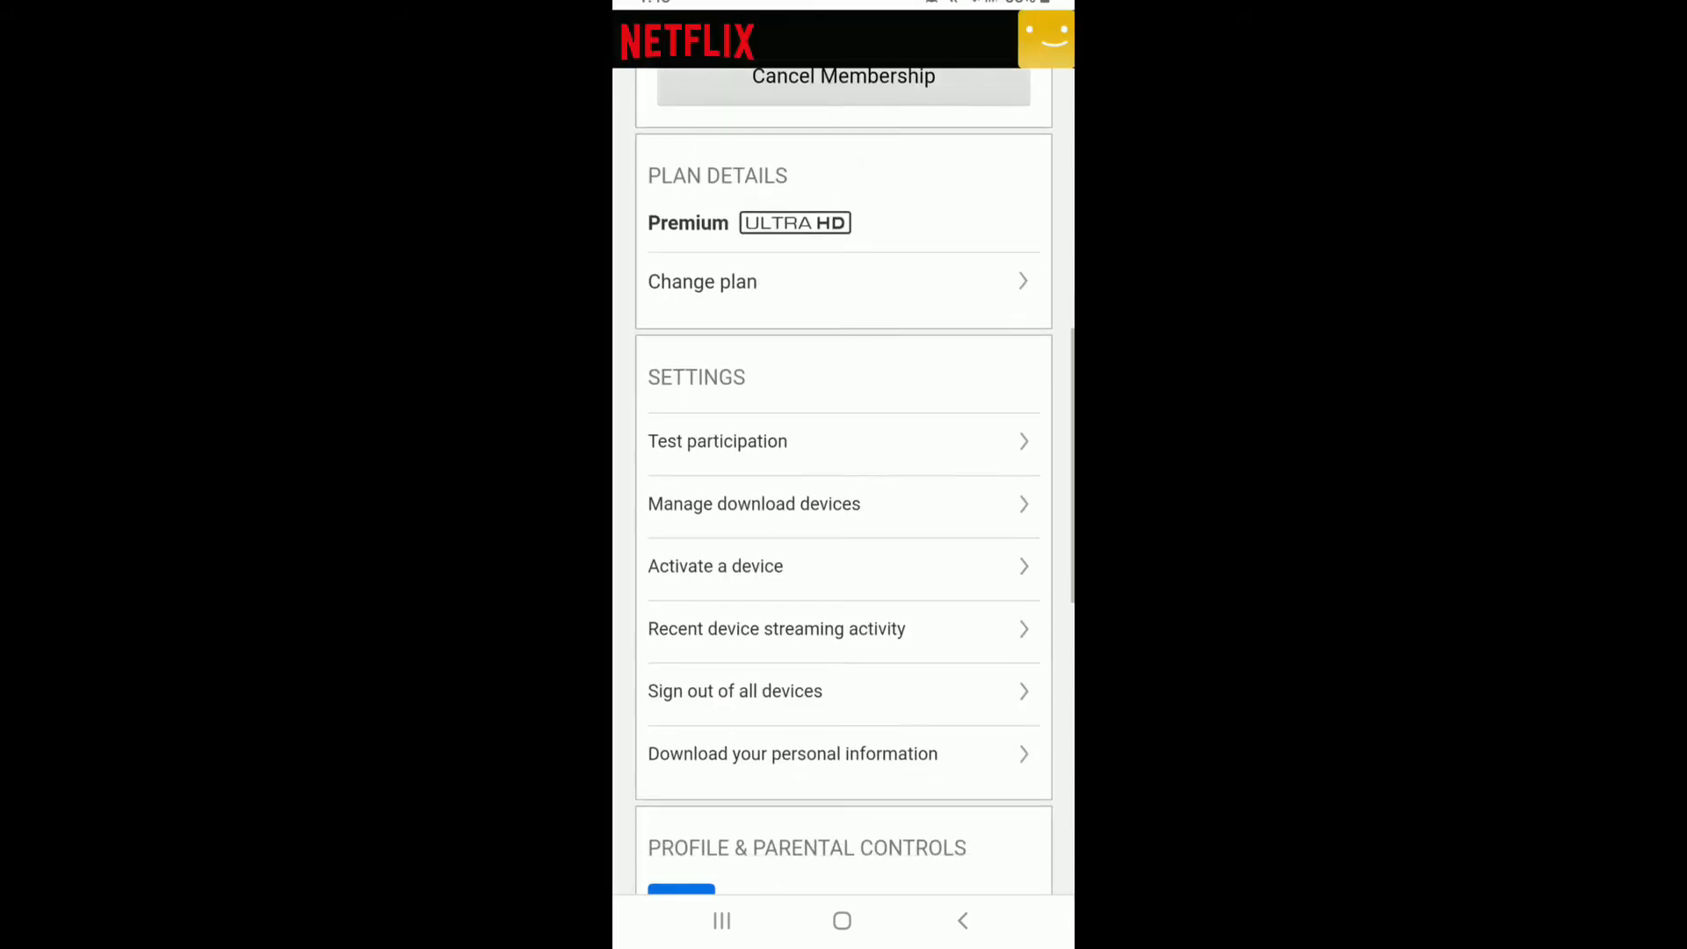
{"action": "scroll", "scroll_direction": "down", "scroll_amount": 3}
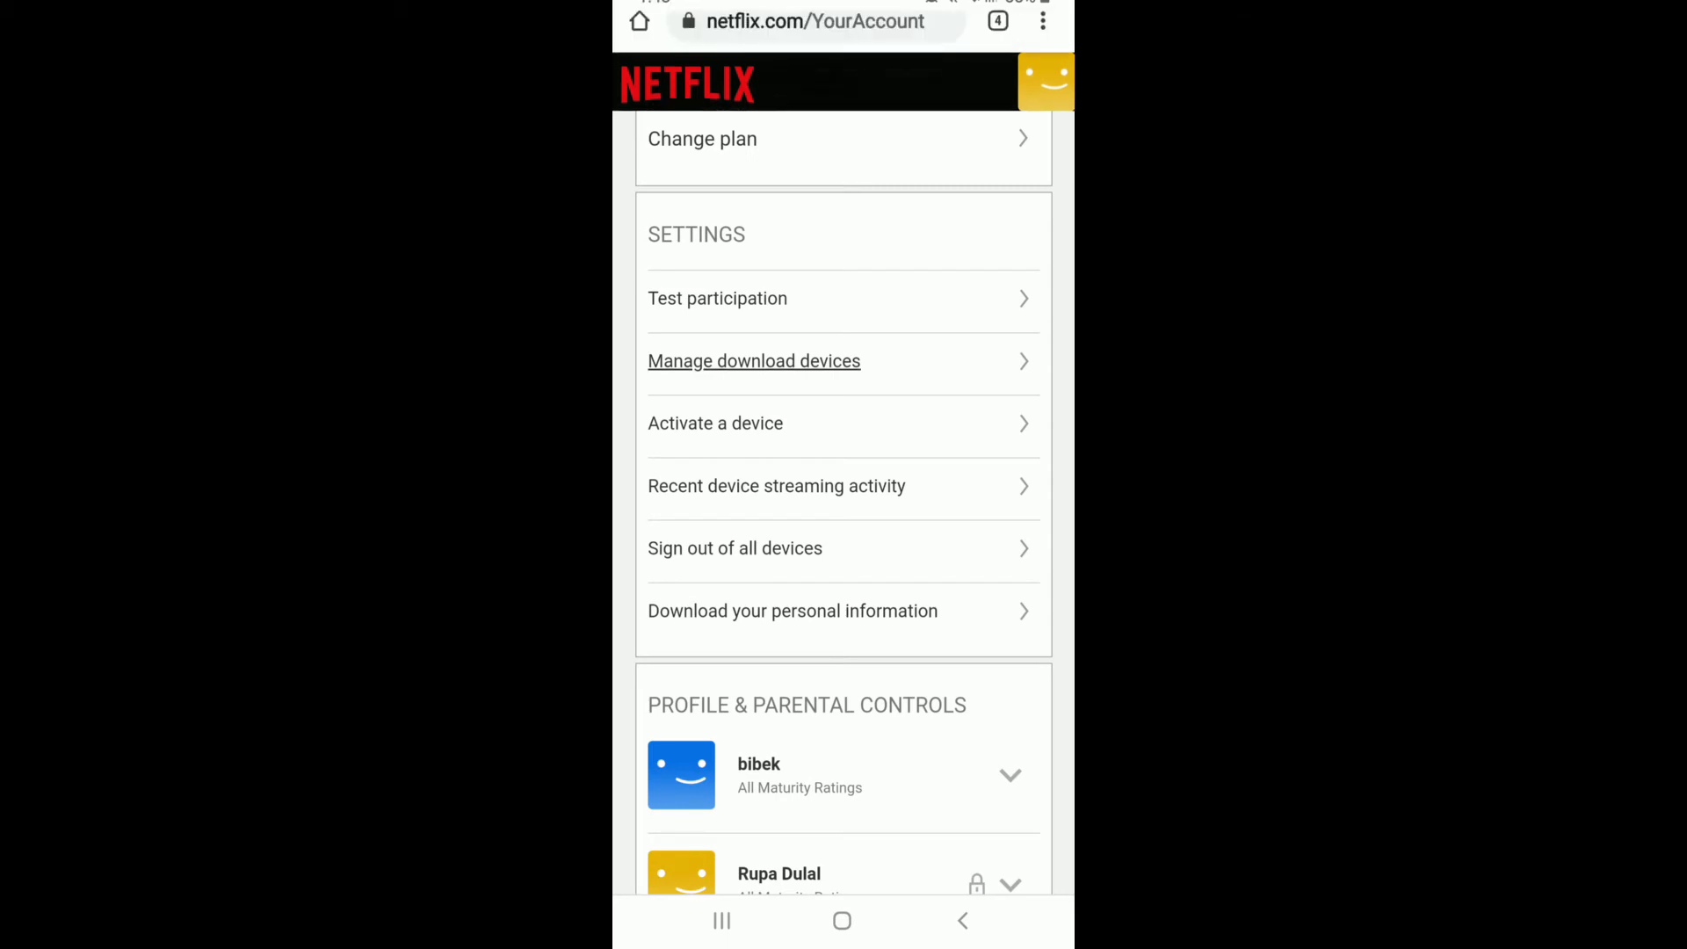
{"action": "left_click", "coordinate": [753, 361]}
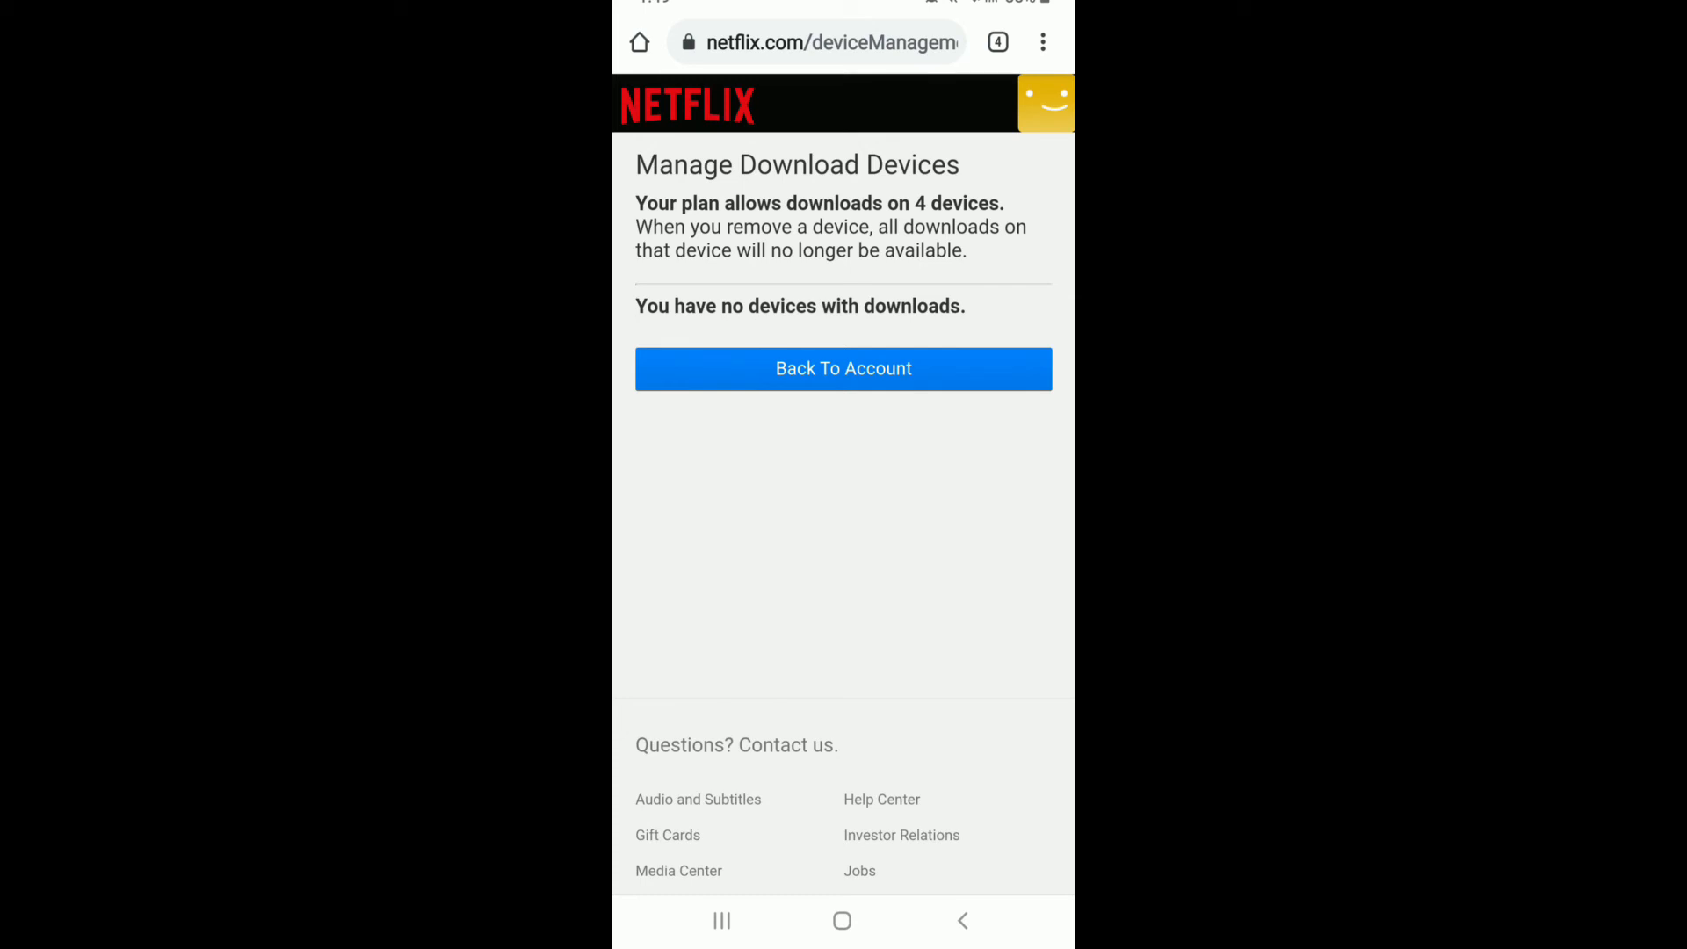
Step: Return to the account page, then go to the Android home screen
{"action": "left_click", "coordinate": [843, 368]}
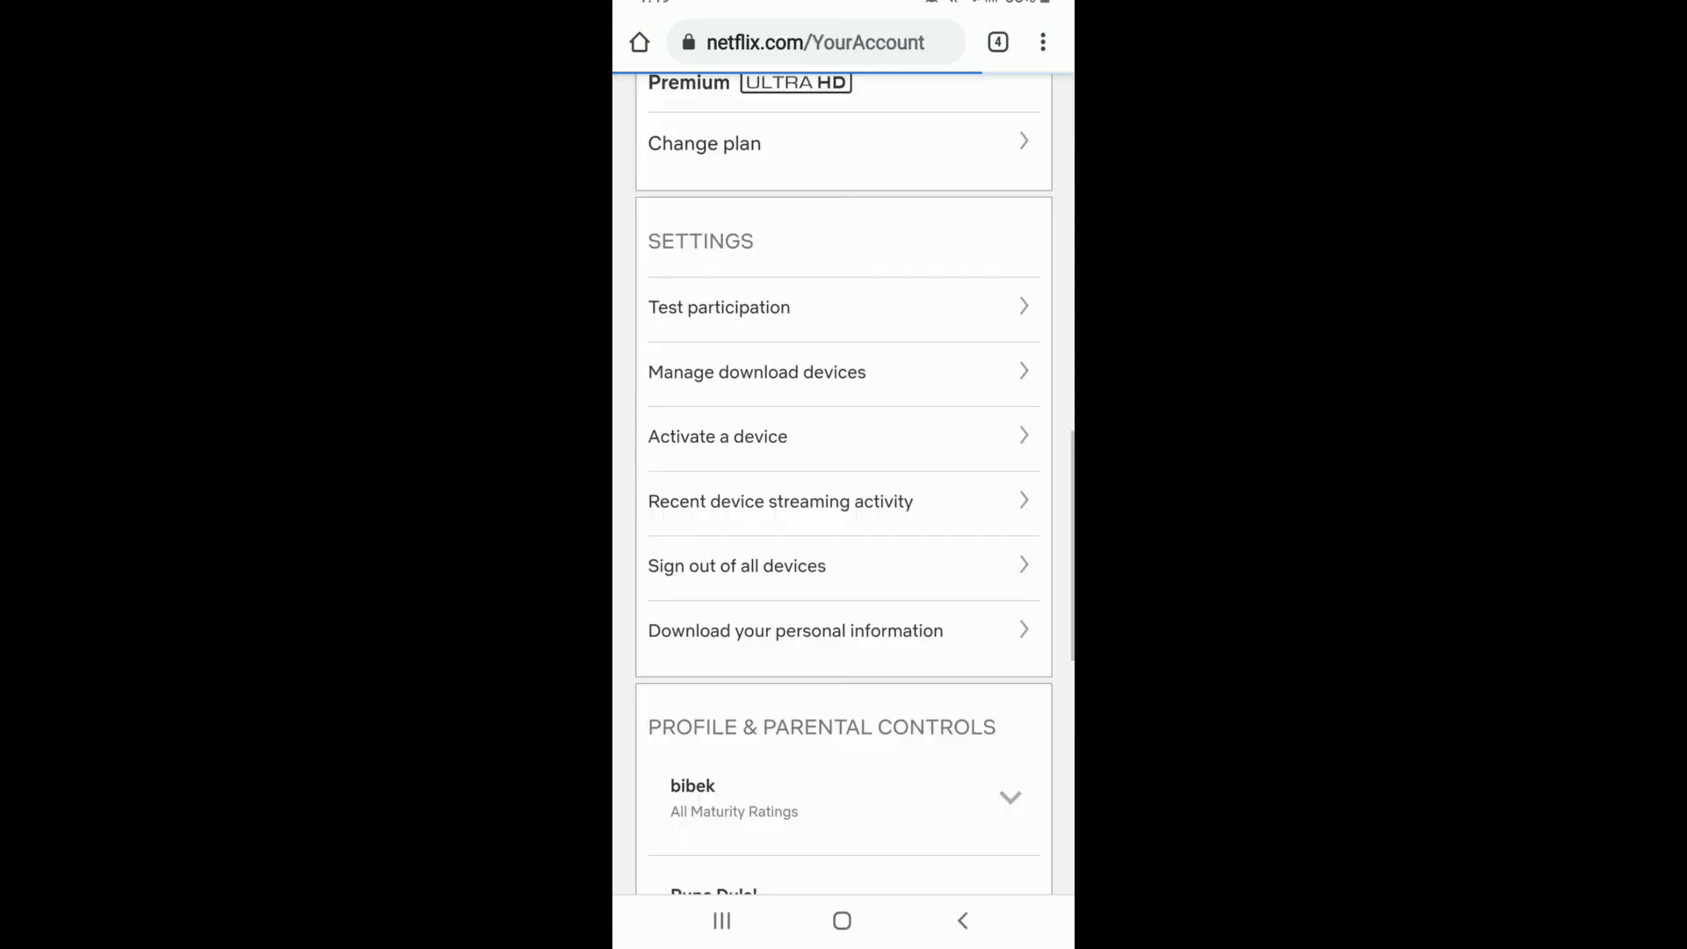
{"action": "left_click", "coordinate": [843, 921]}
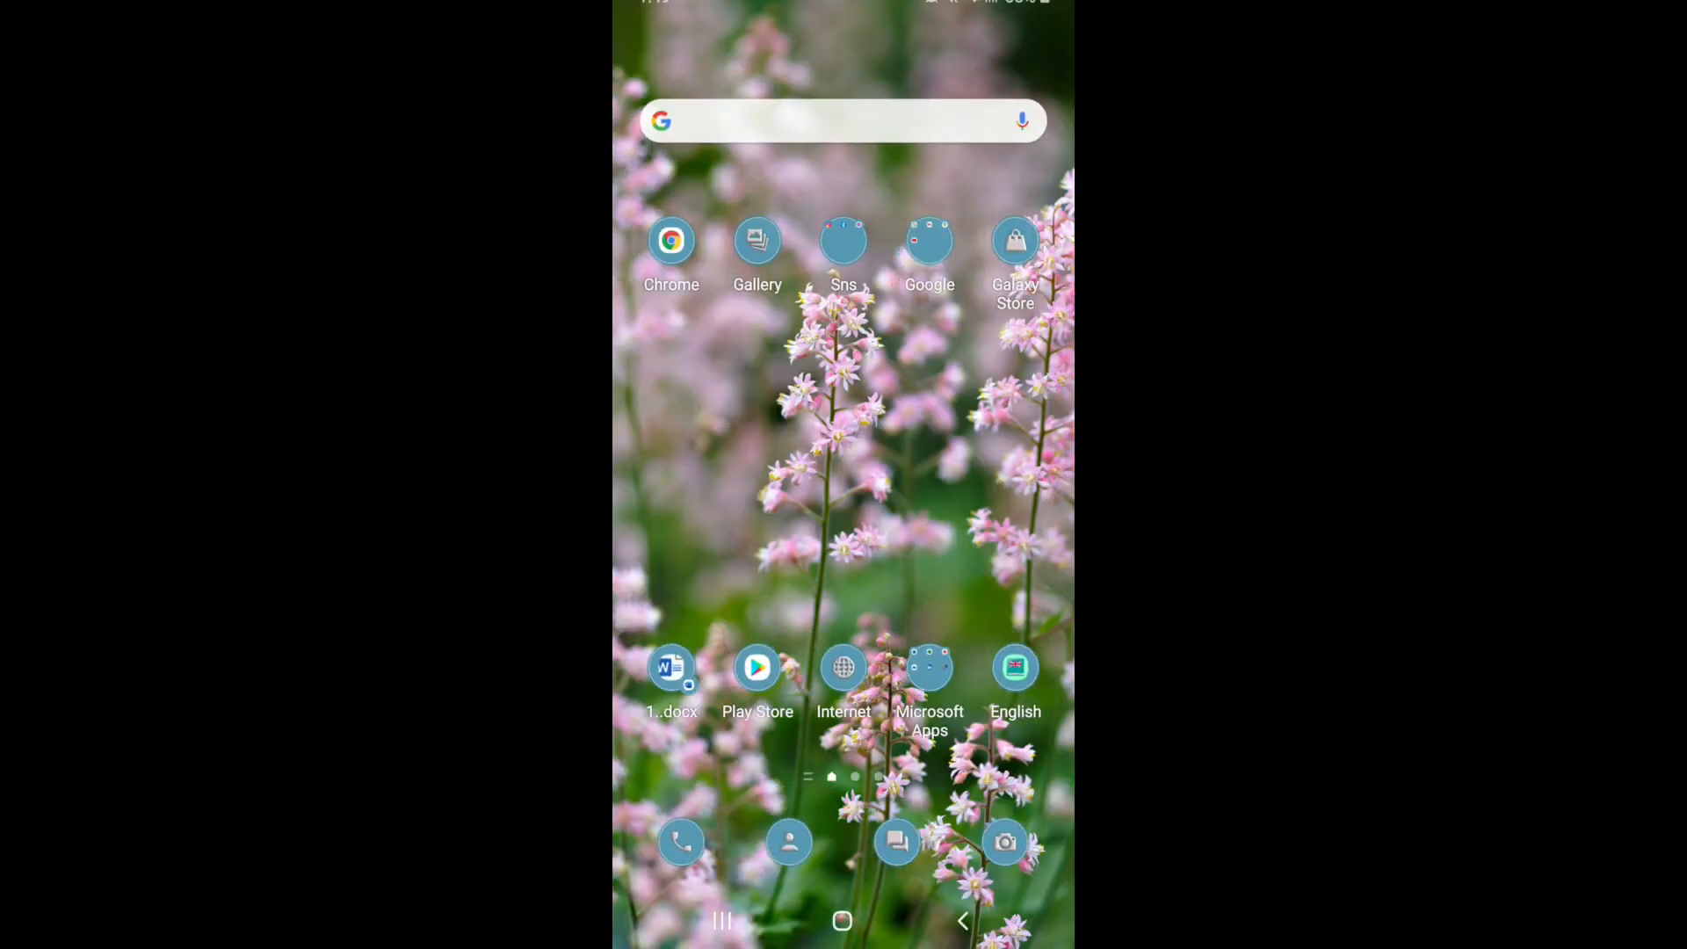